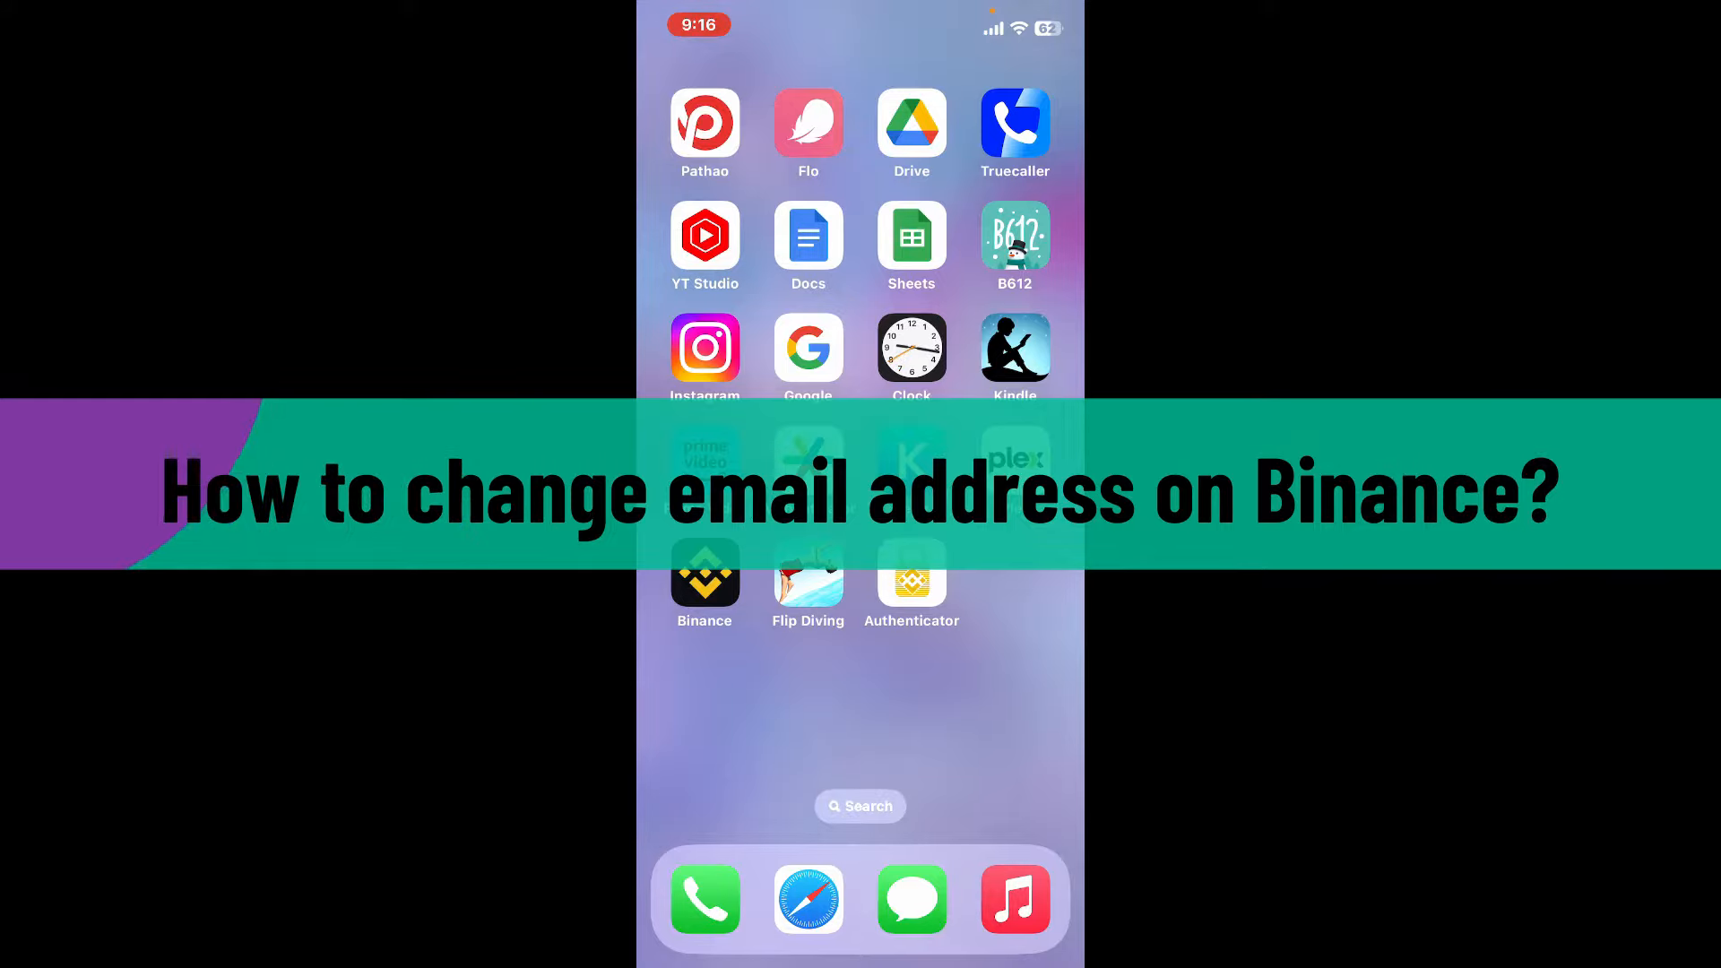
- From Security > Email, start editing the address and confirm the email-change warning
click(702, 575)
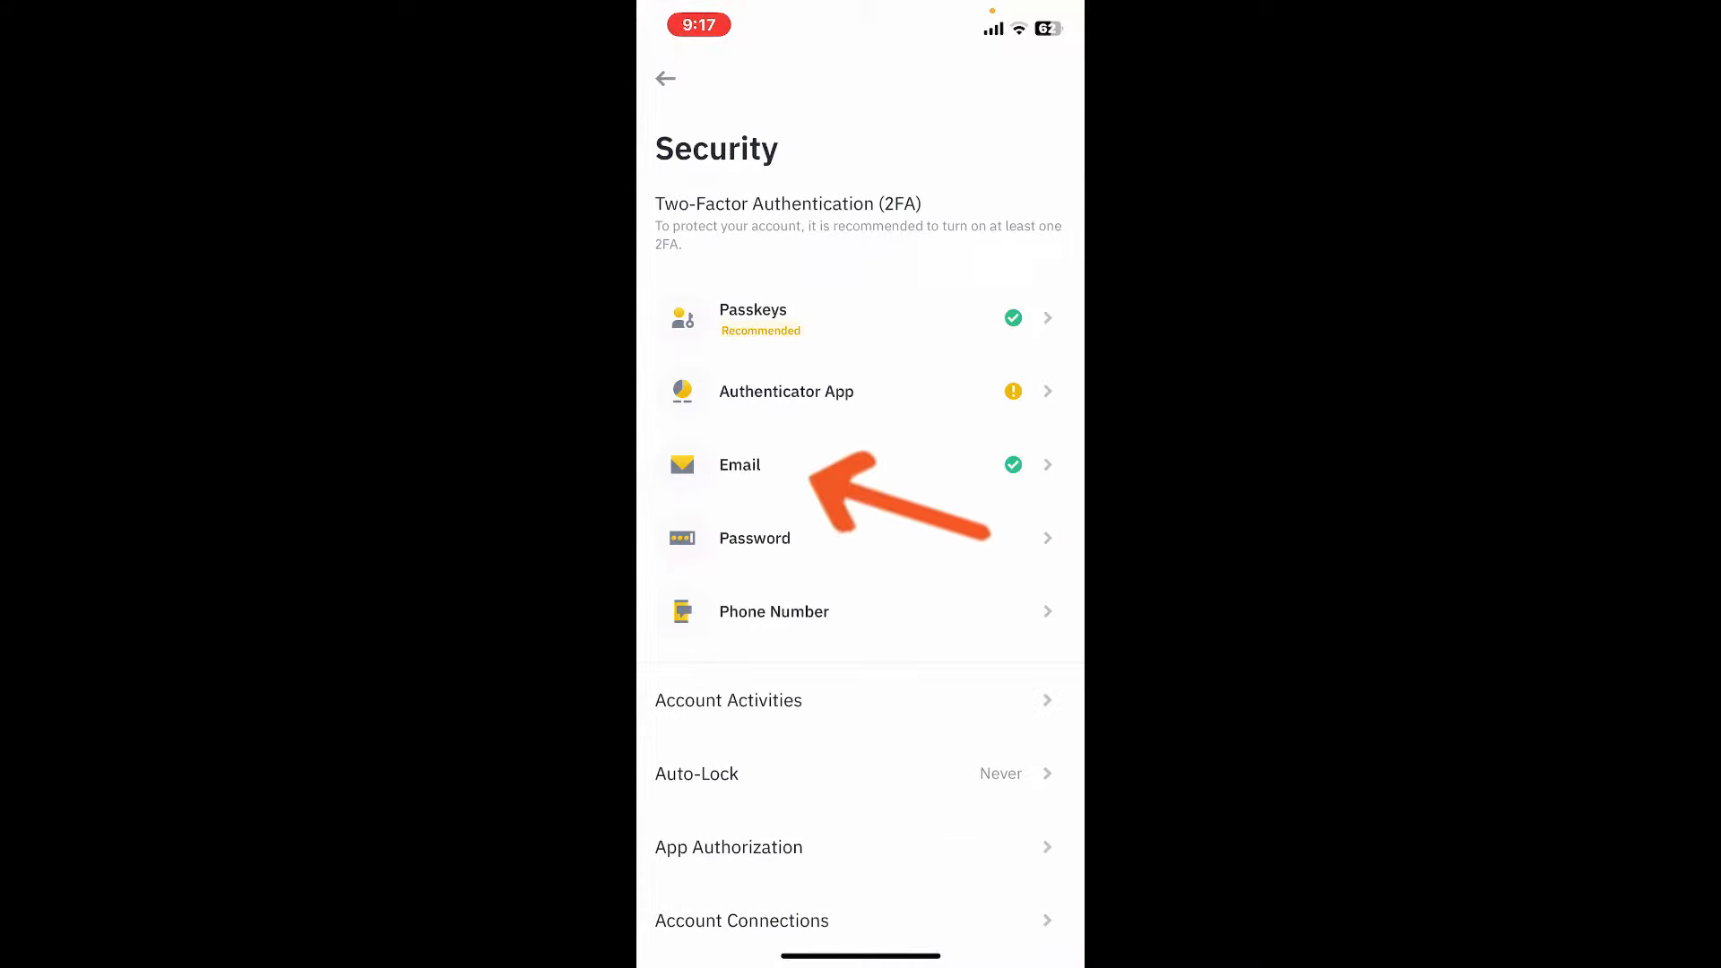
click(857, 464)
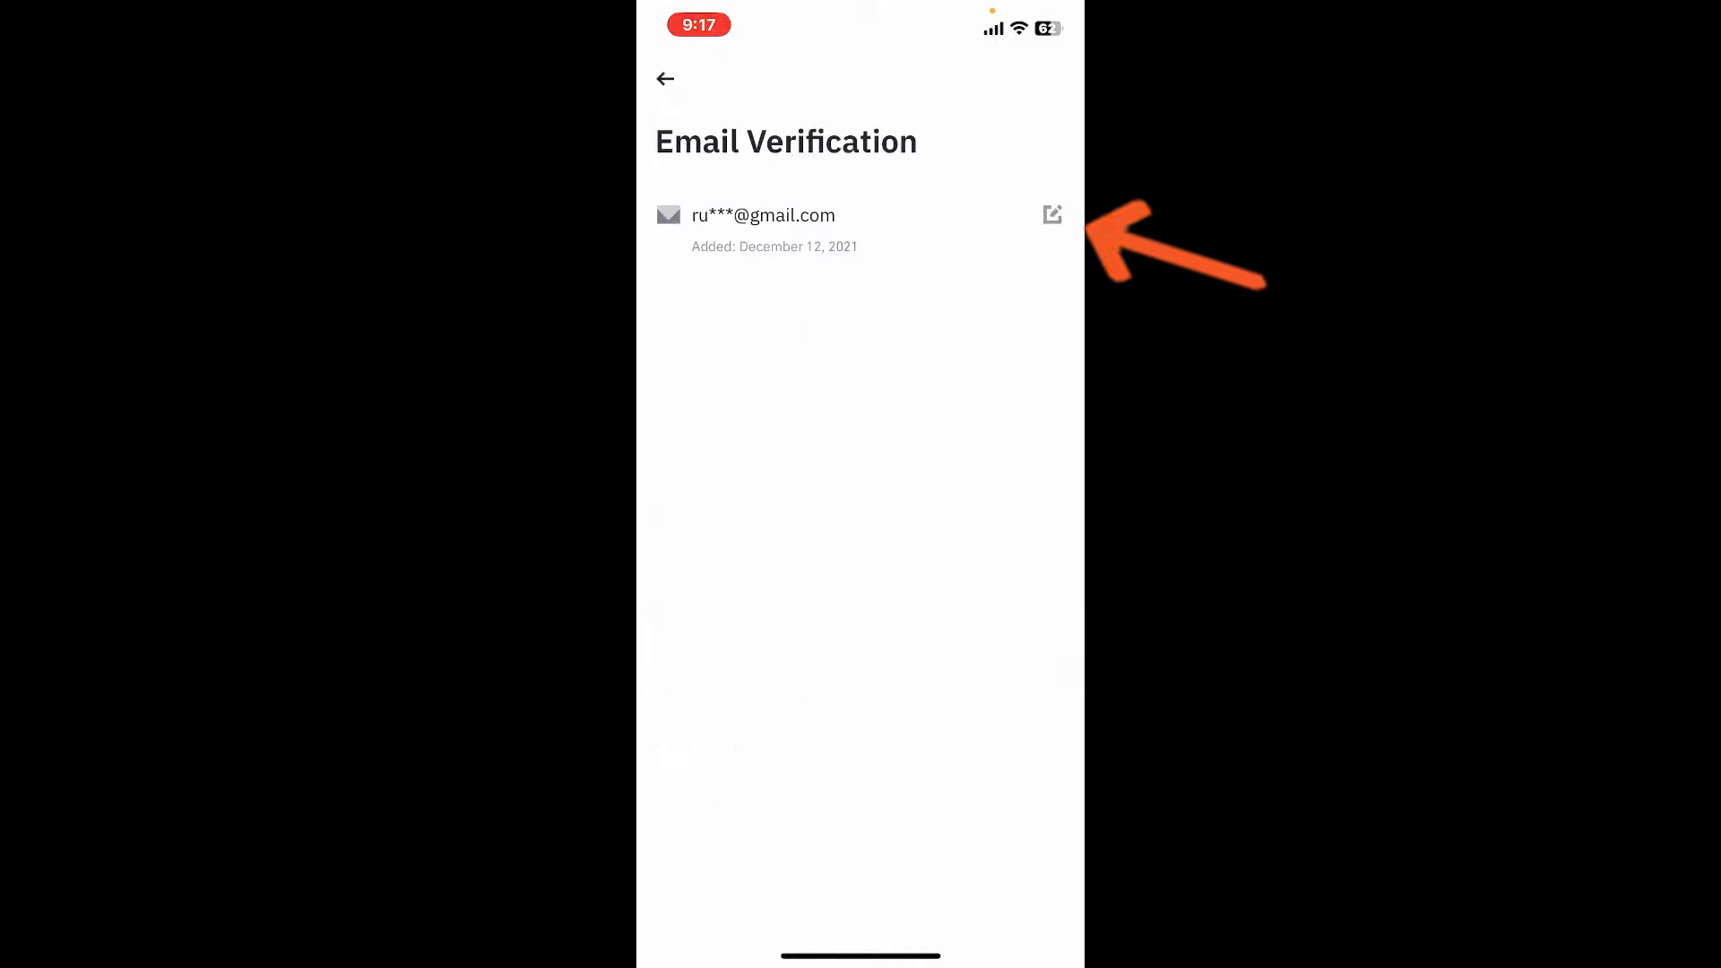
click(1050, 214)
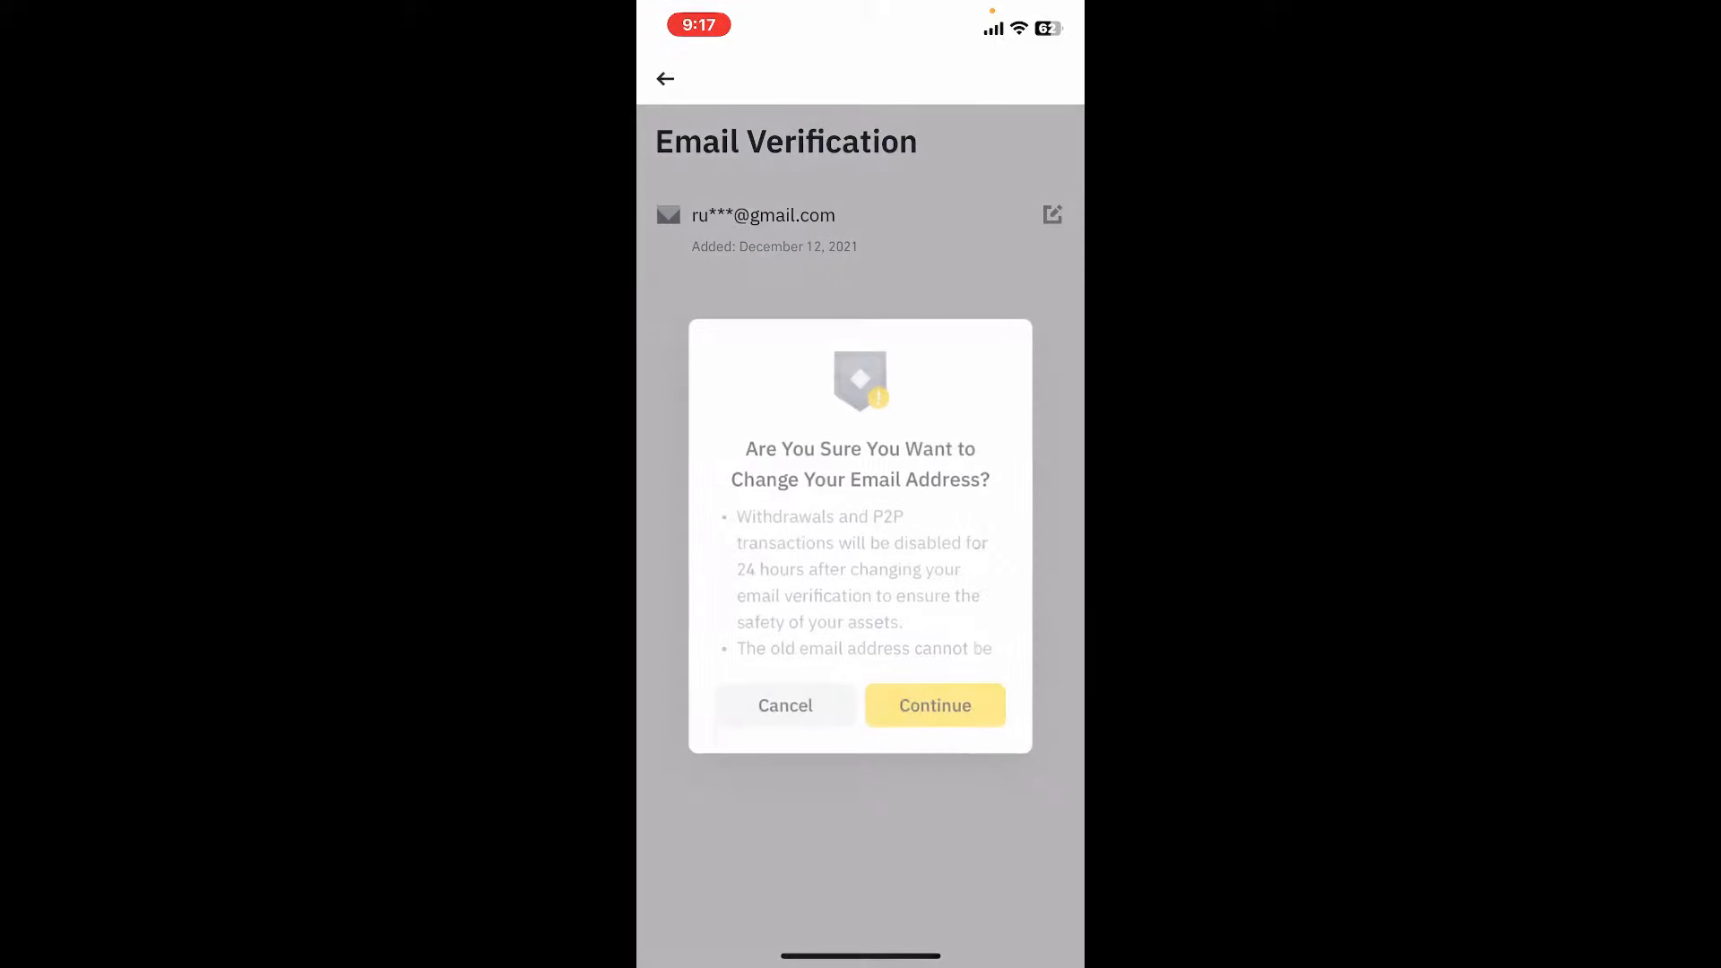
click(934, 704)
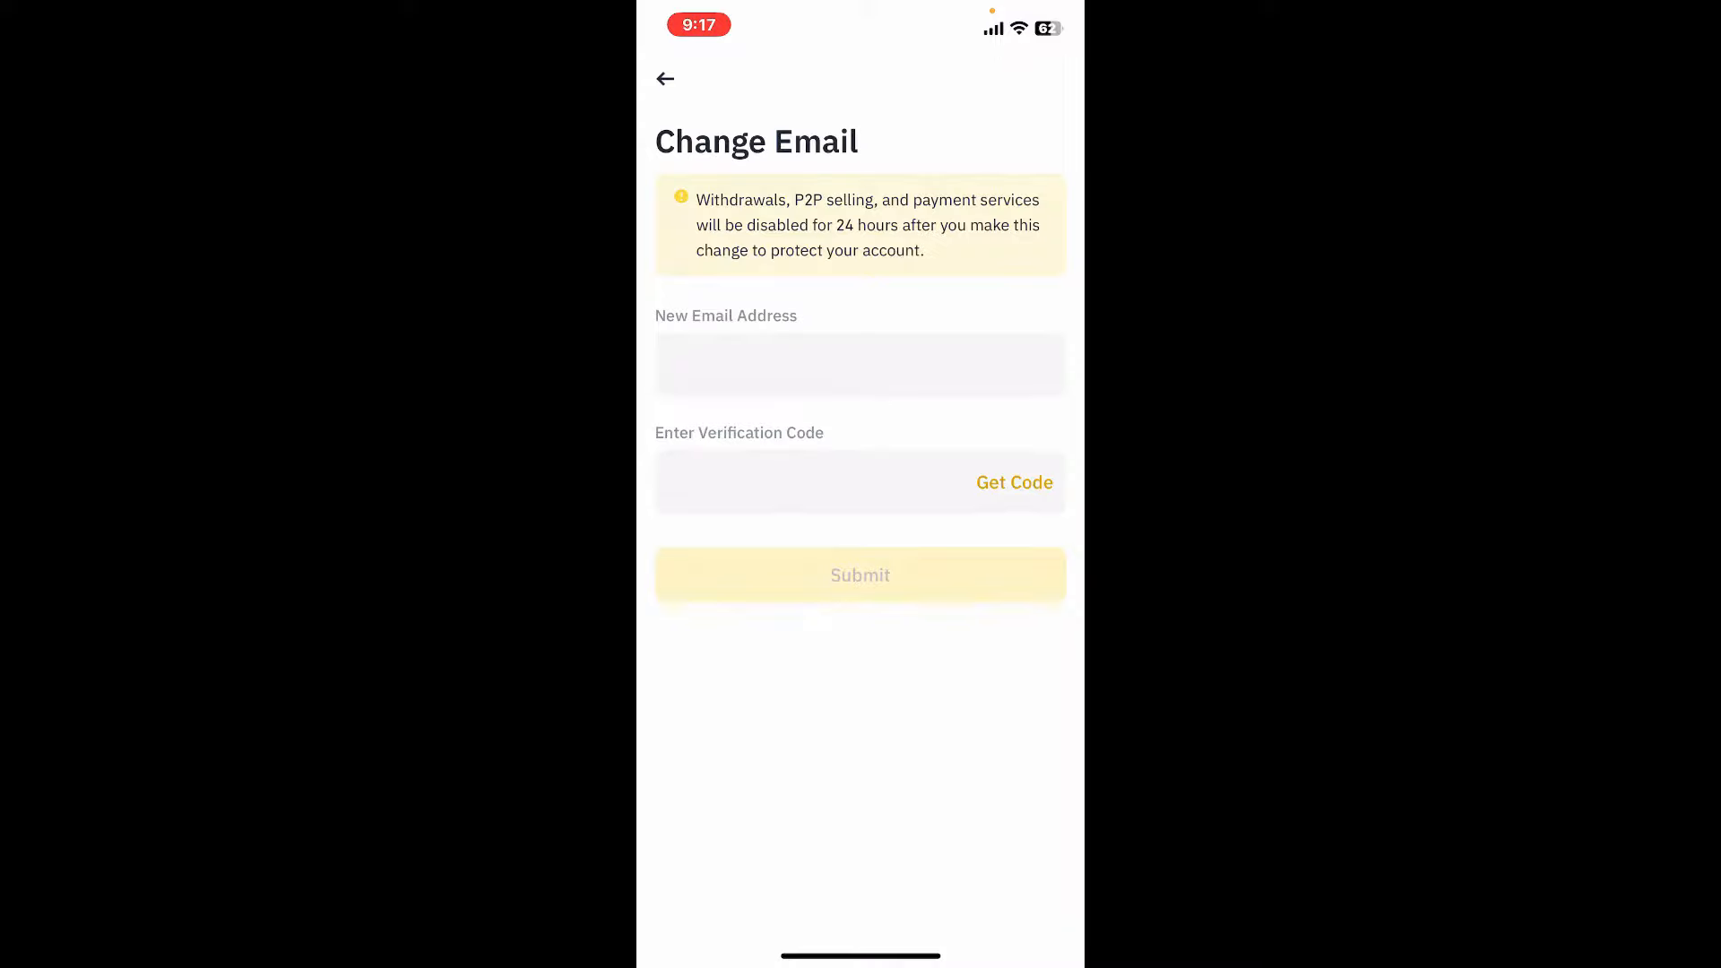
click(858, 364)
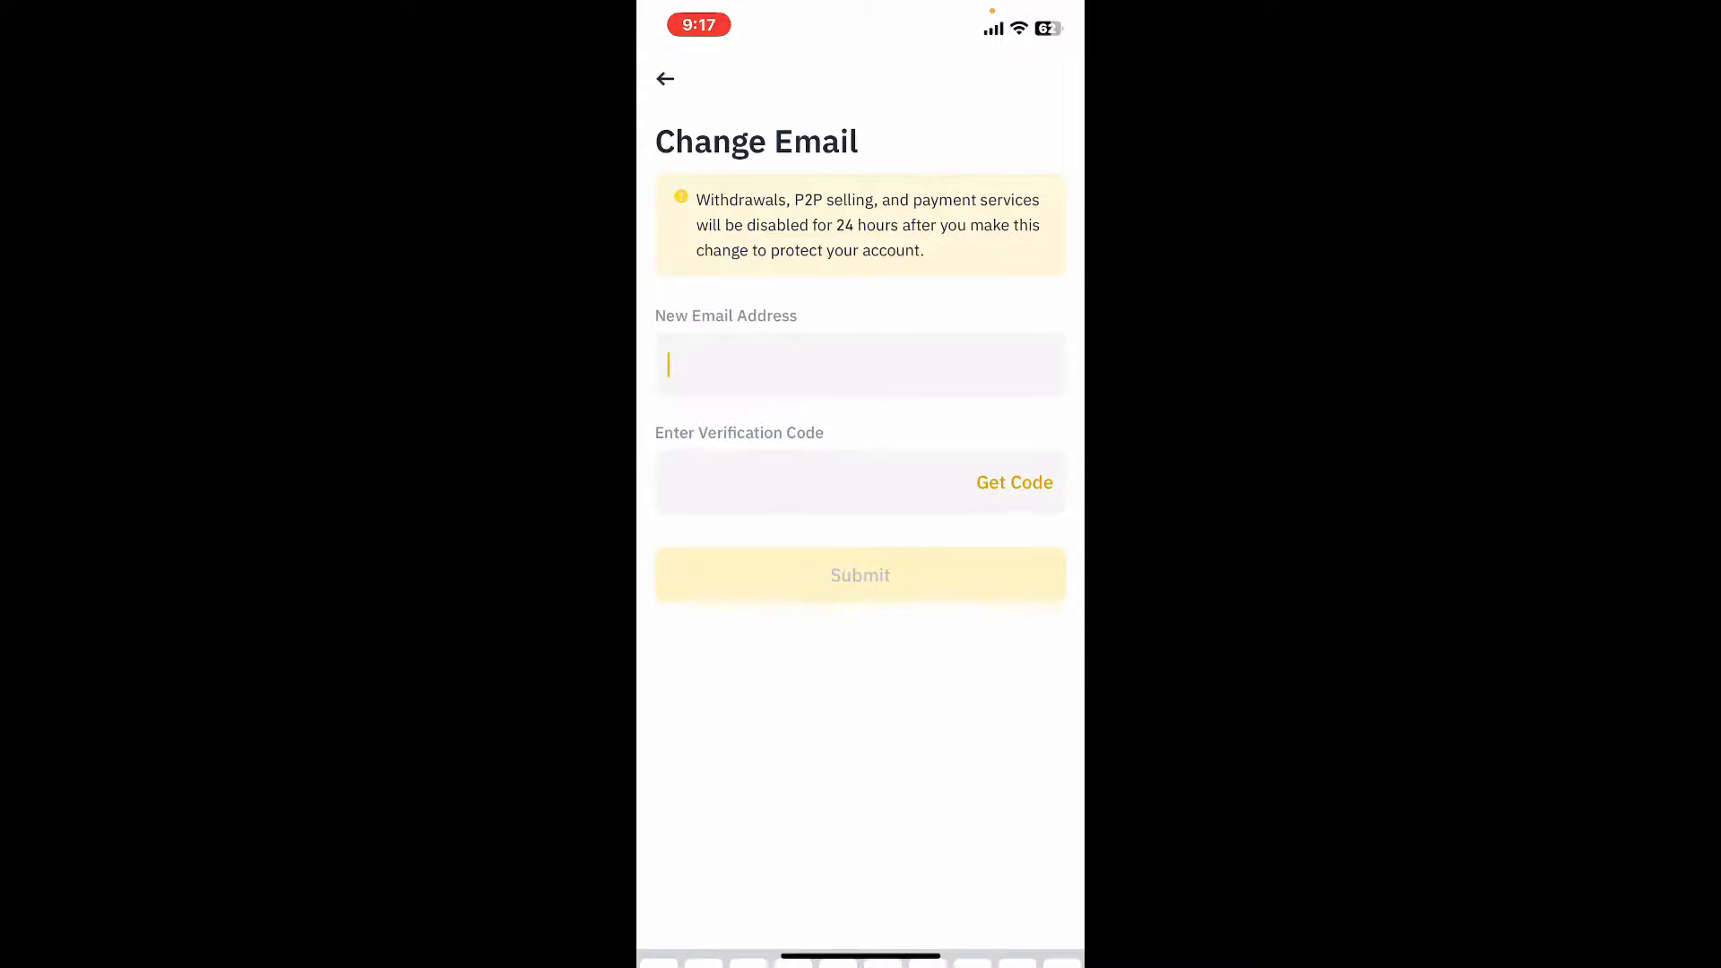
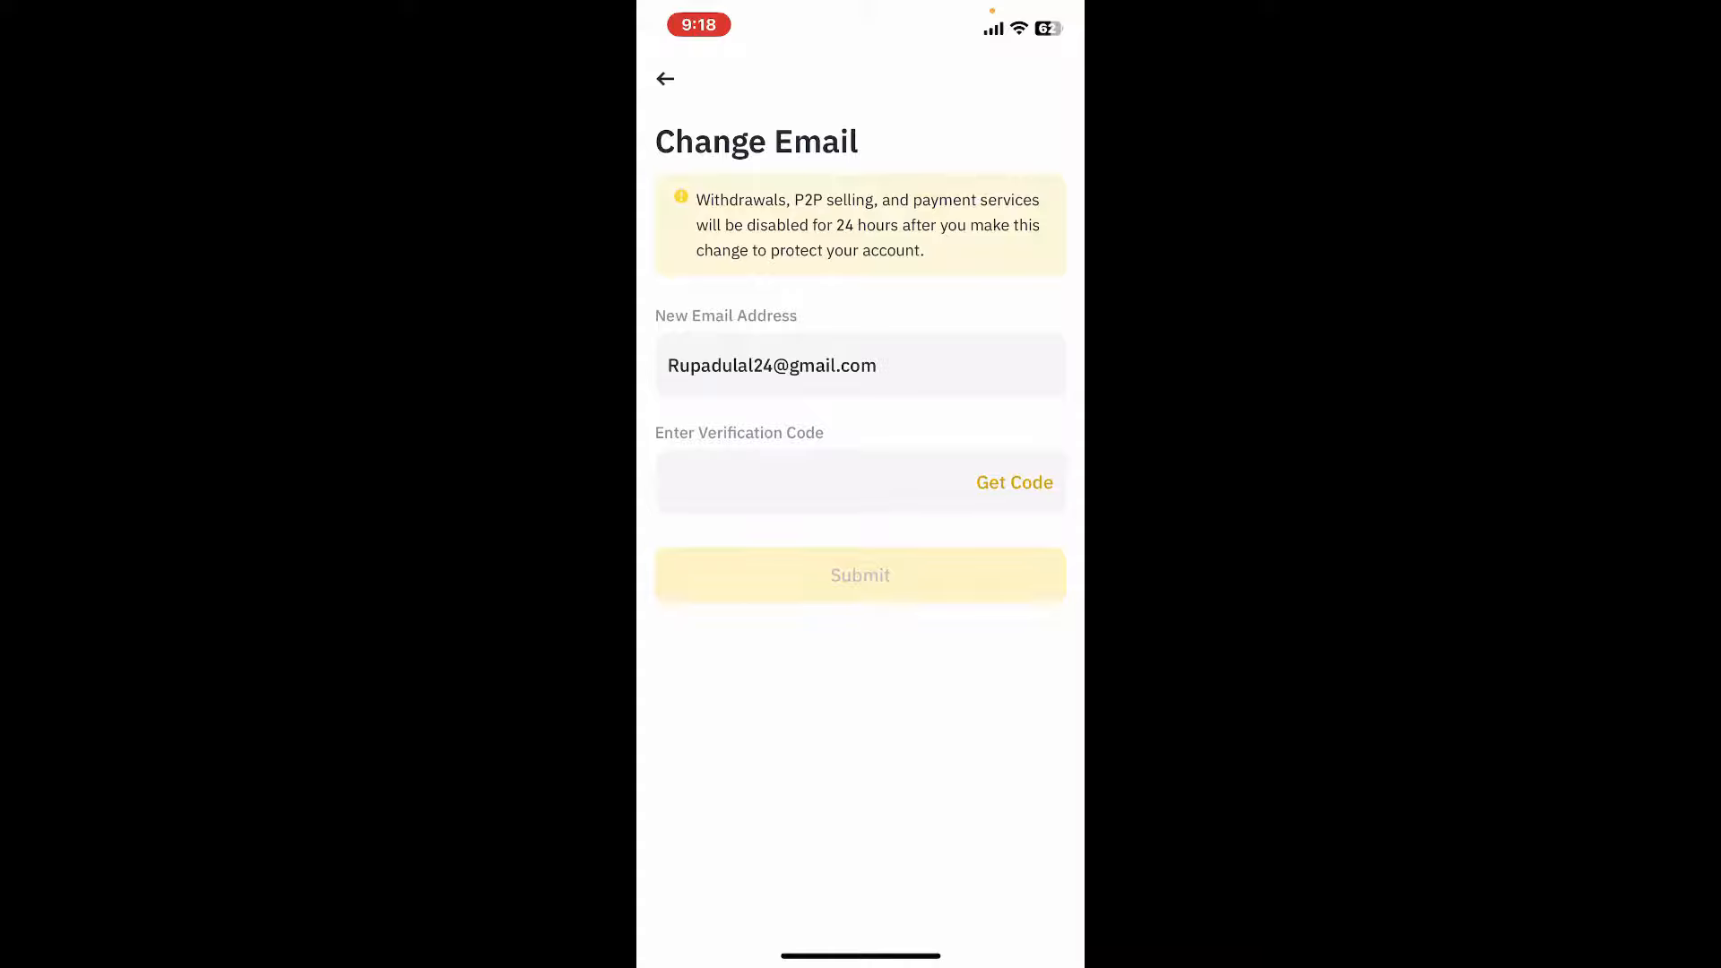
click(1012, 482)
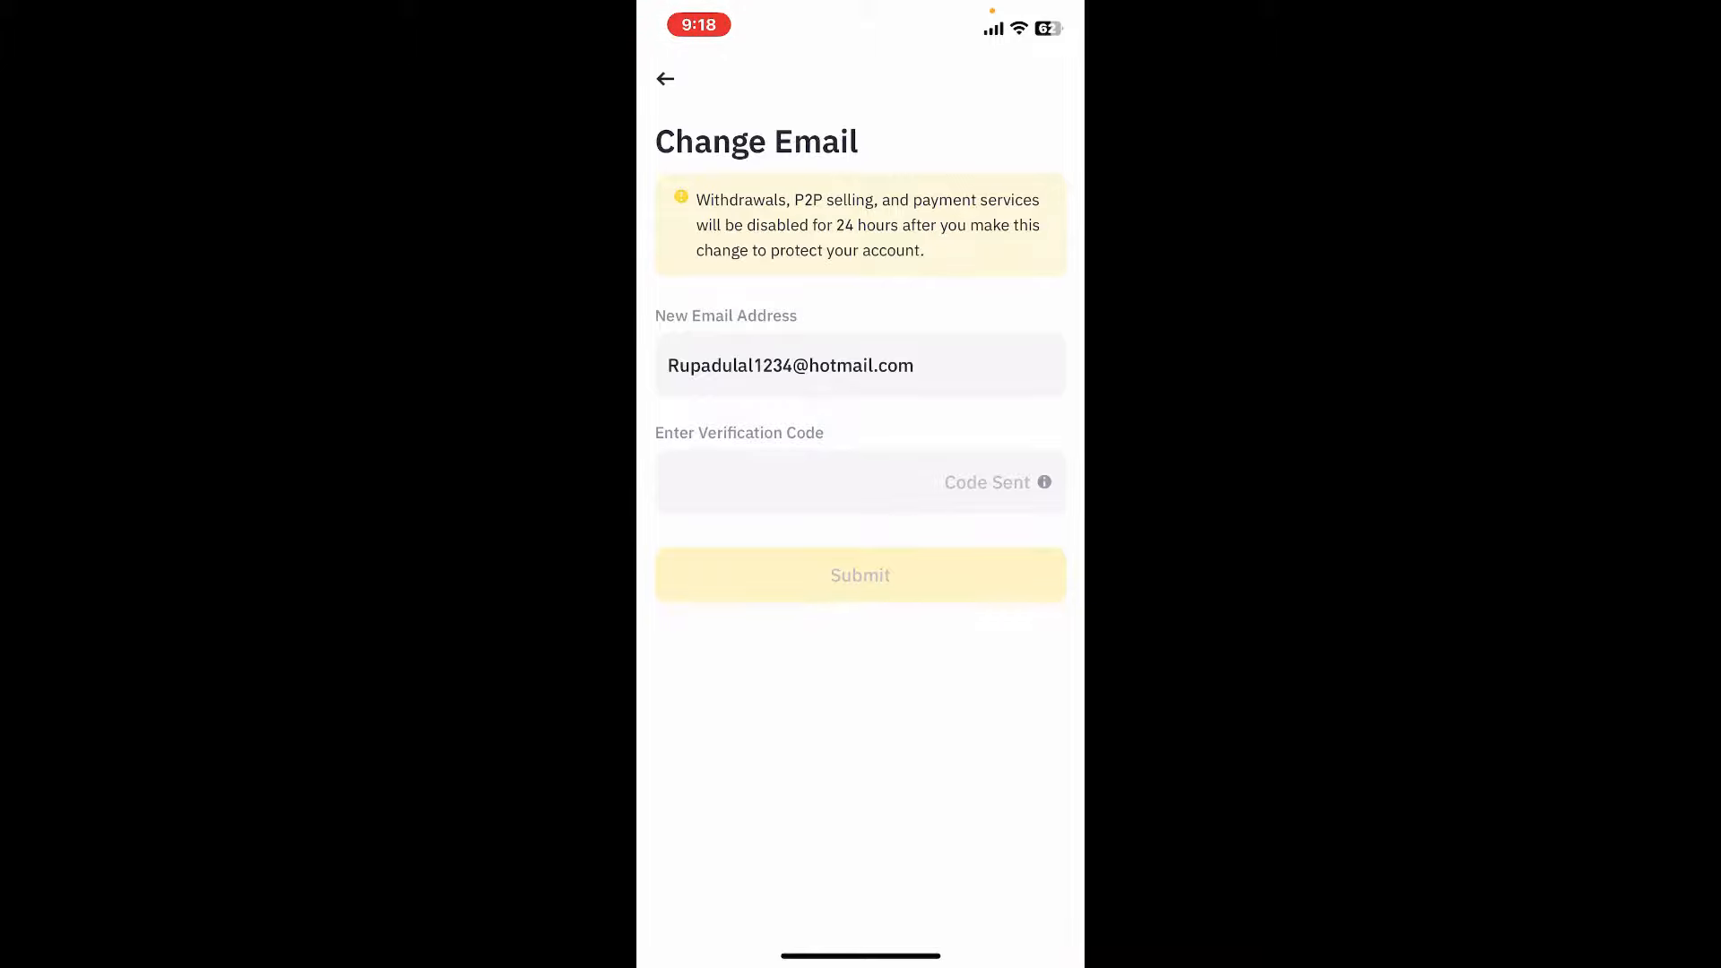
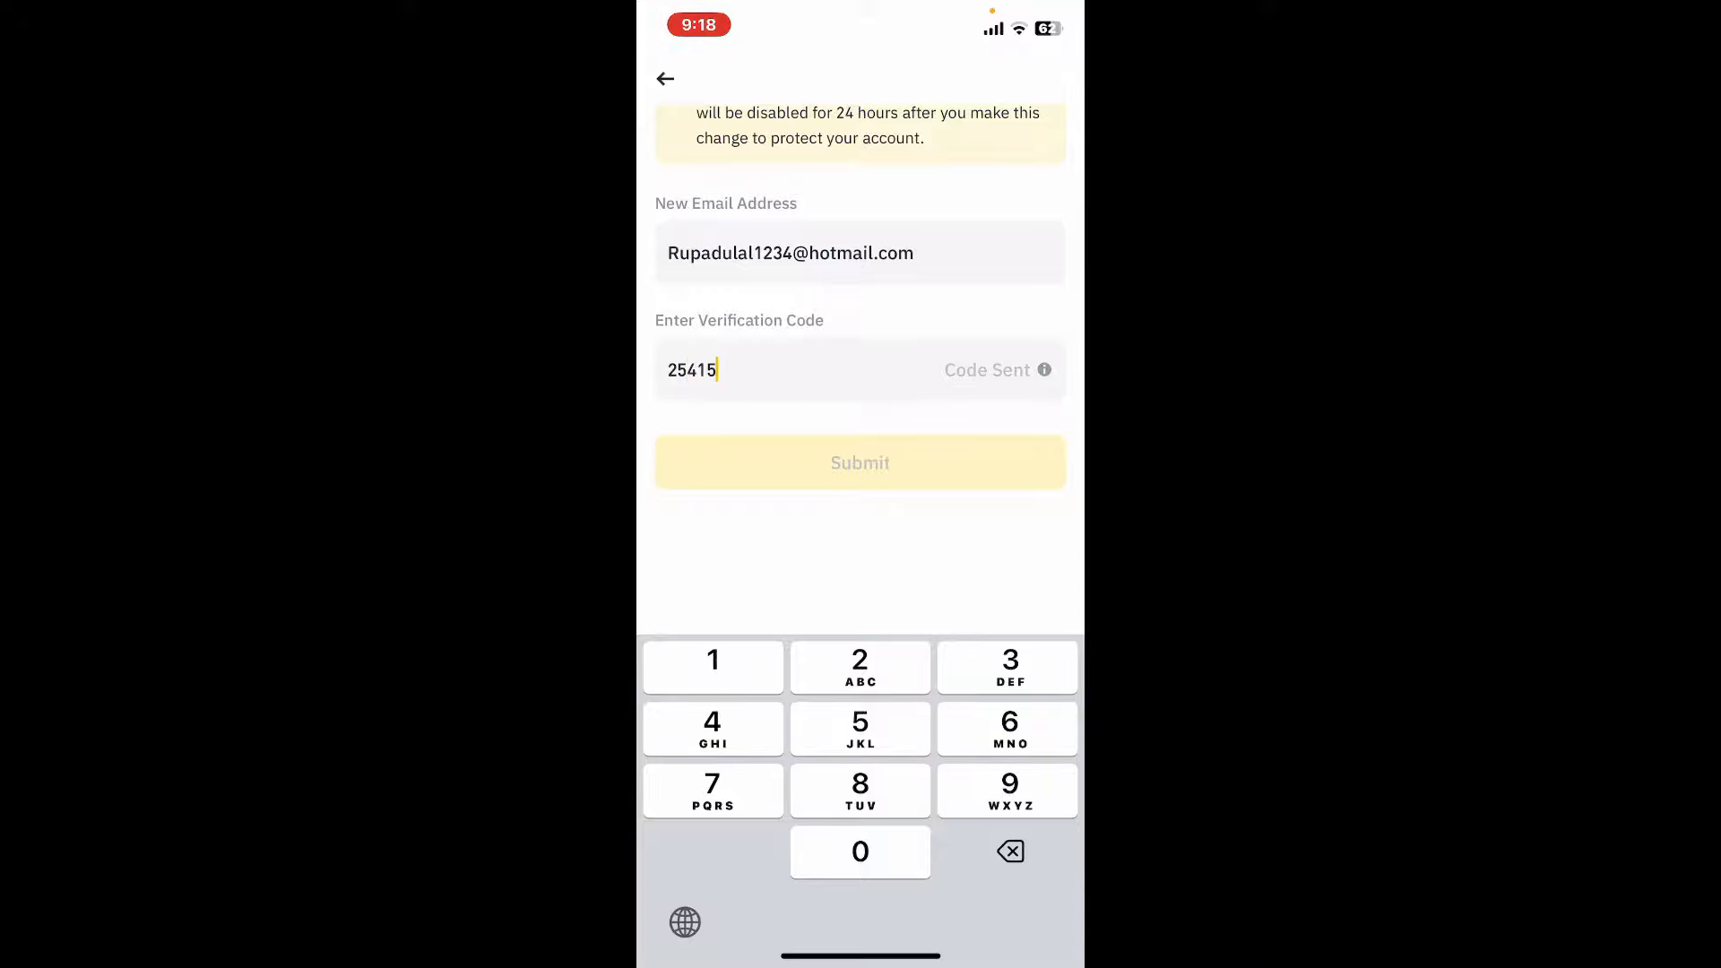
click(858, 463)
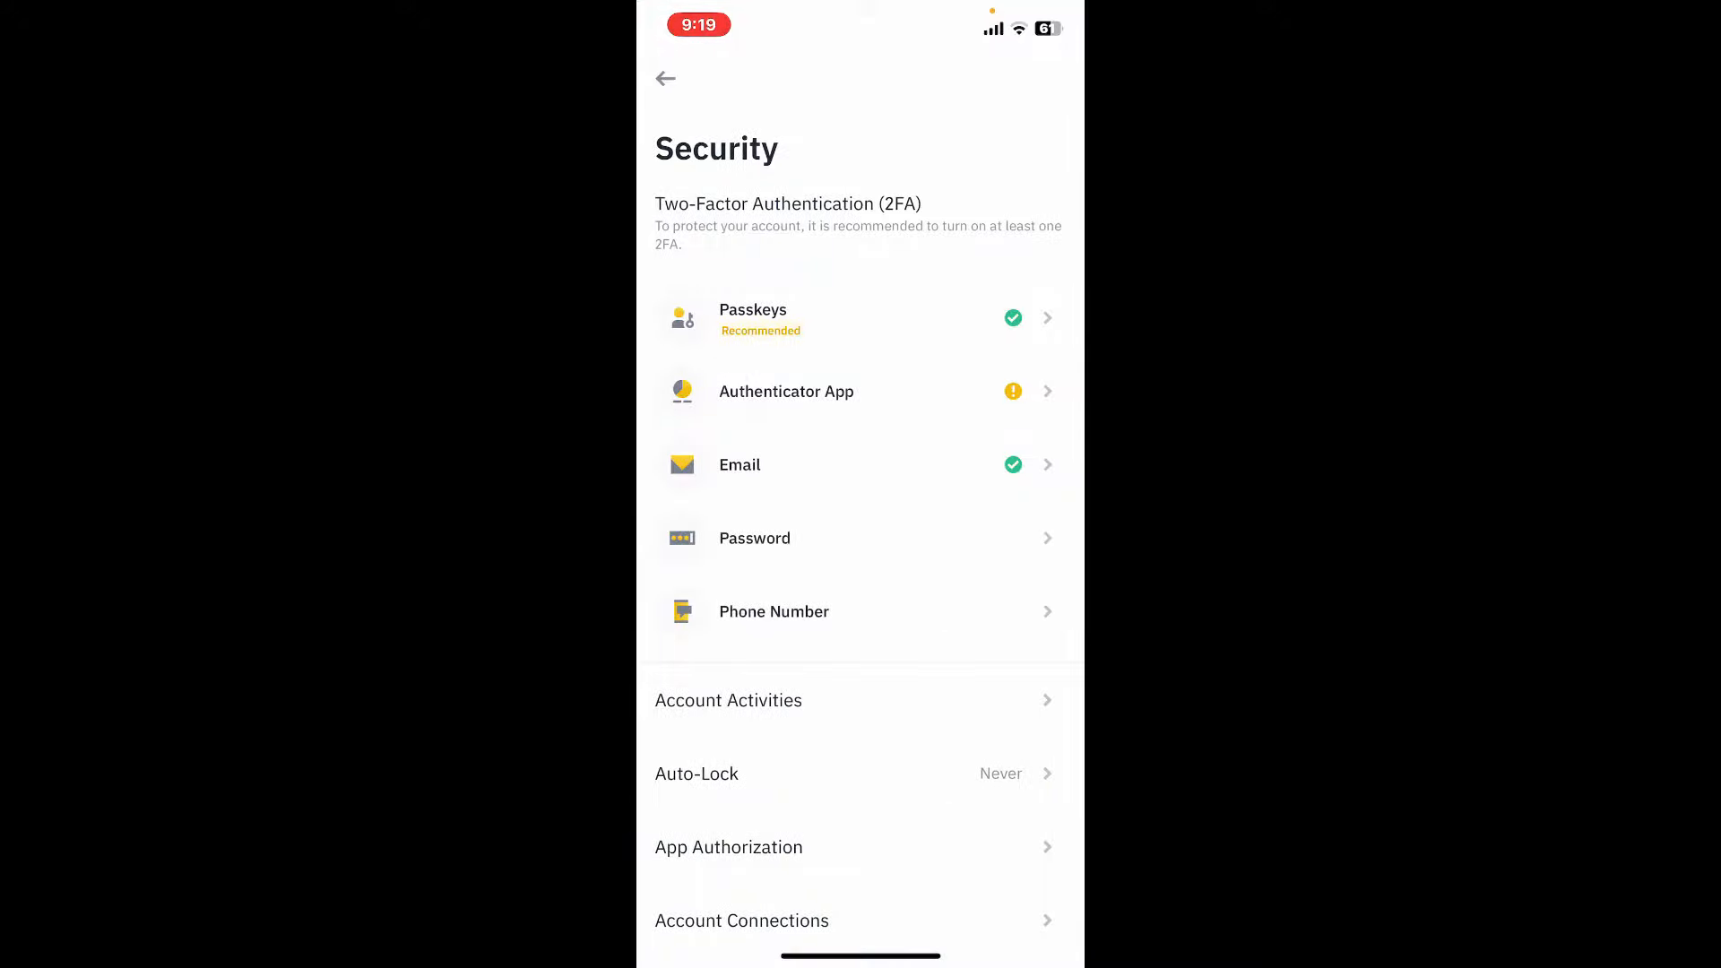